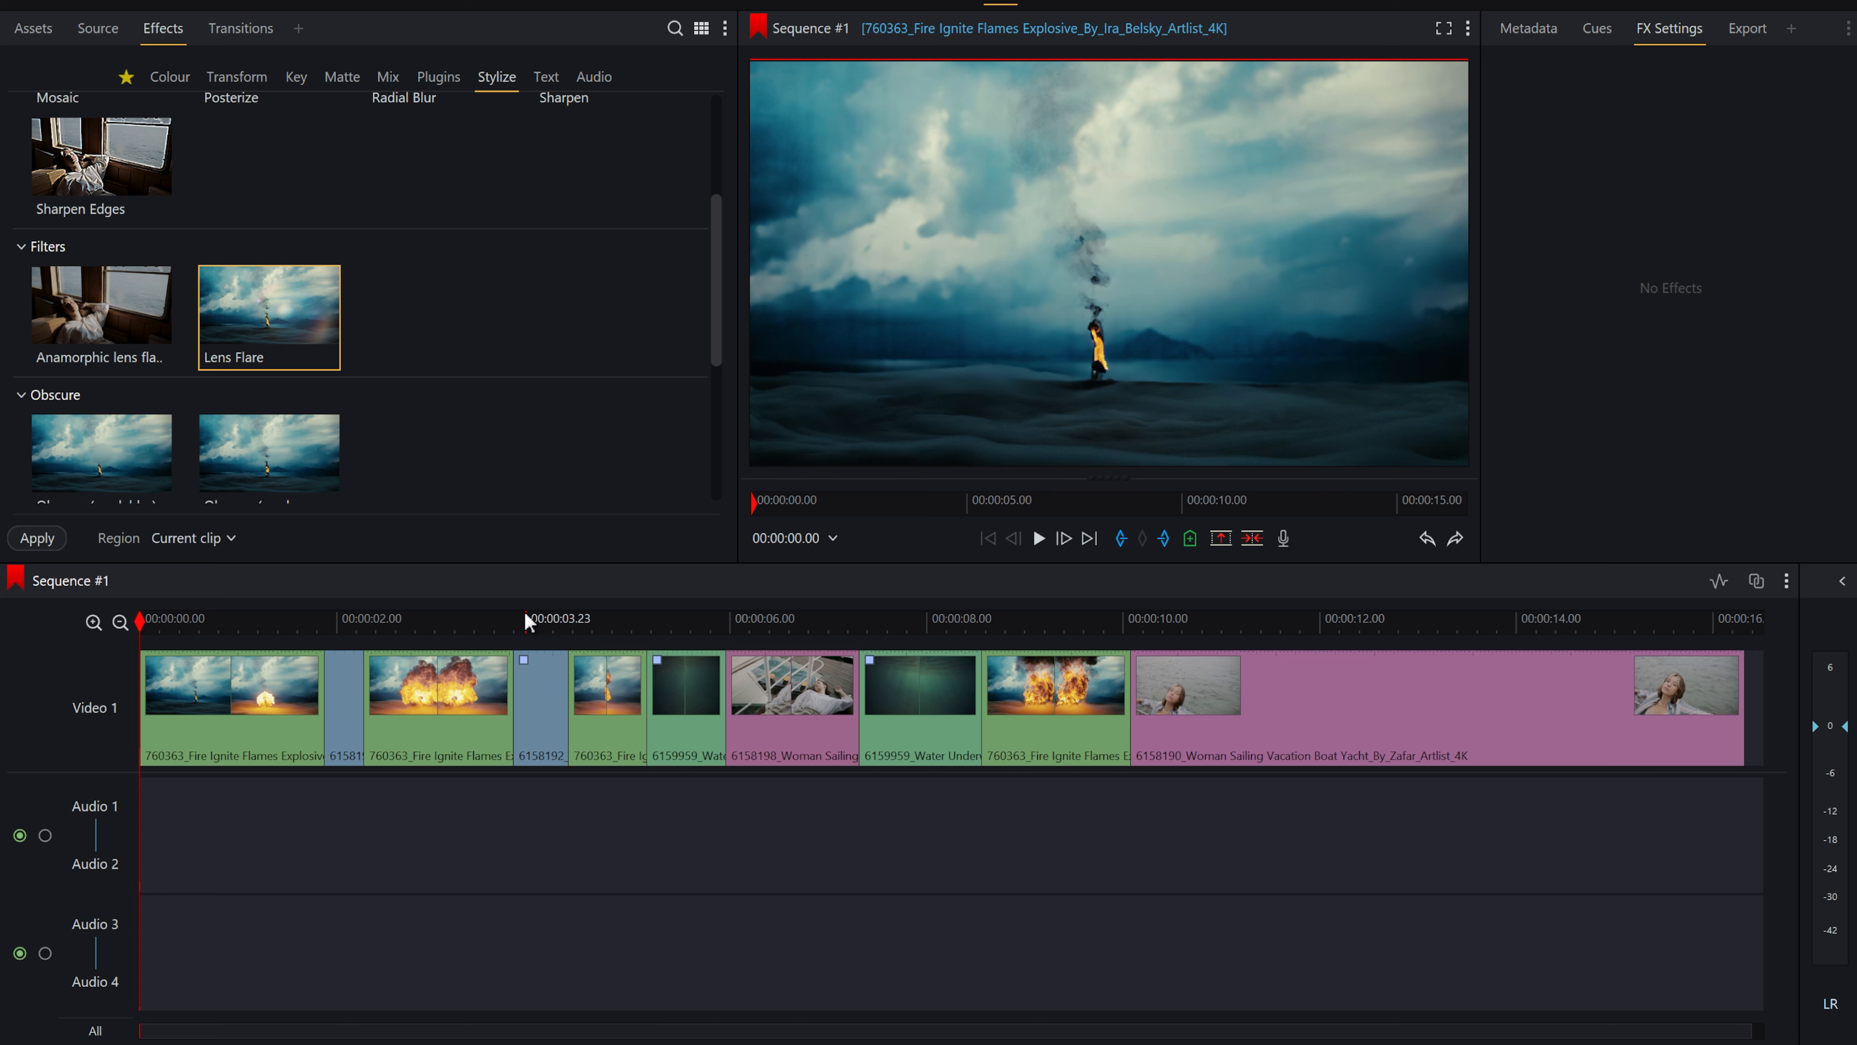
- Position the playhead about four seconds into Sequence #1 and choose the Lens Flare effect
{"action": "left_click", "coordinate": [1038, 538]}
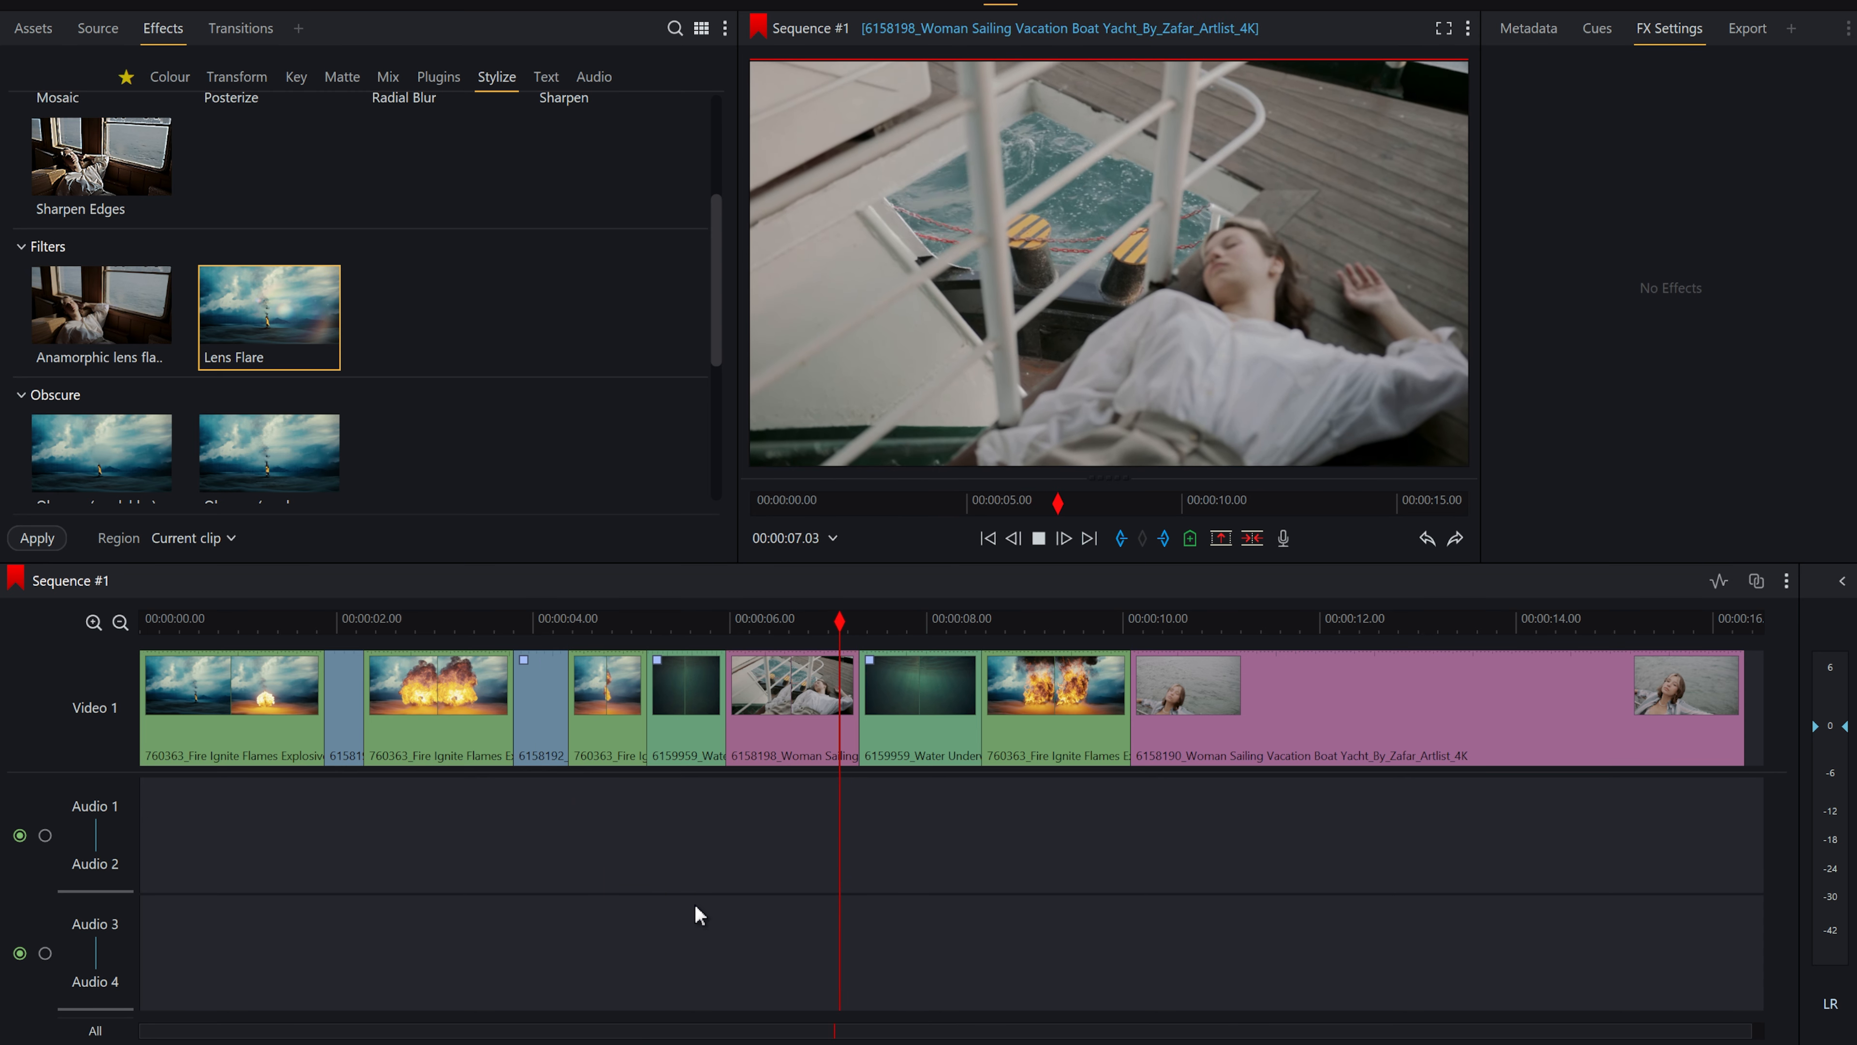
{"action": "left_click", "coordinate": [1033, 618]}
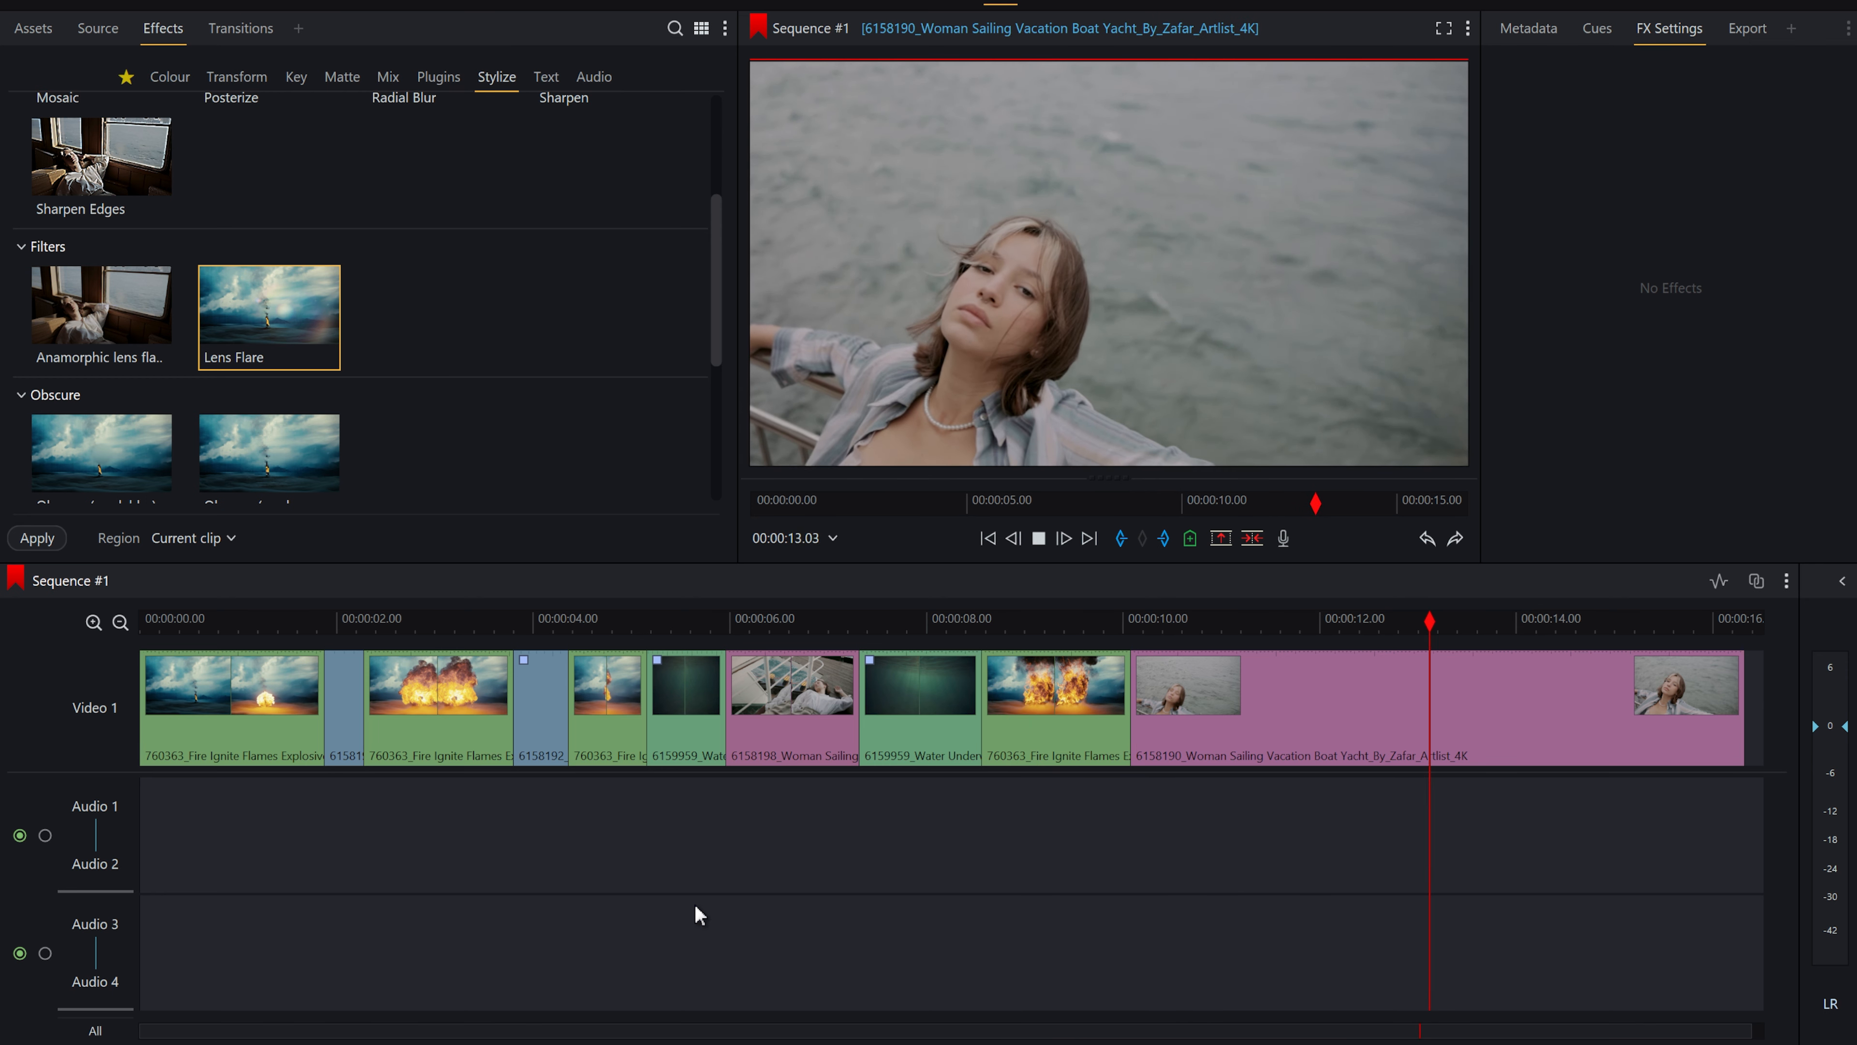
{"action": "left_click", "coordinate": [420, 619]}
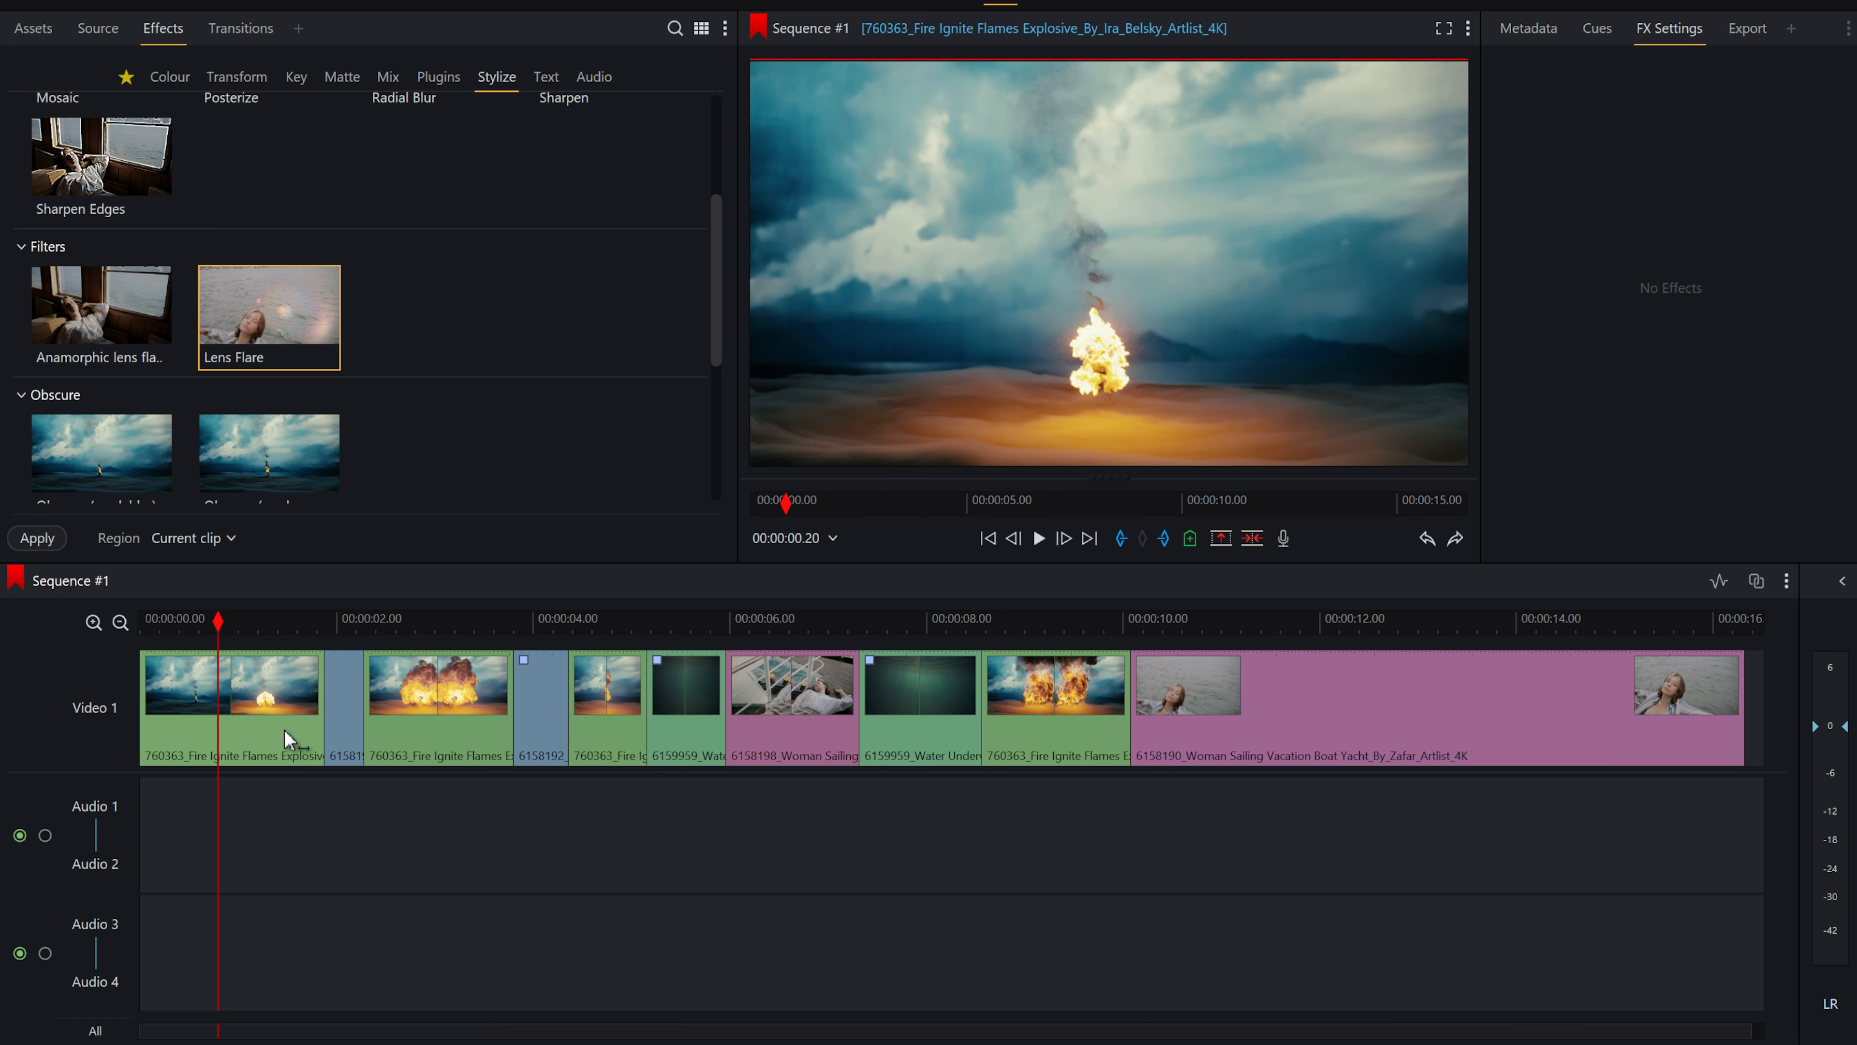
{"action": "mouse_move", "coordinate": [249, 611]}
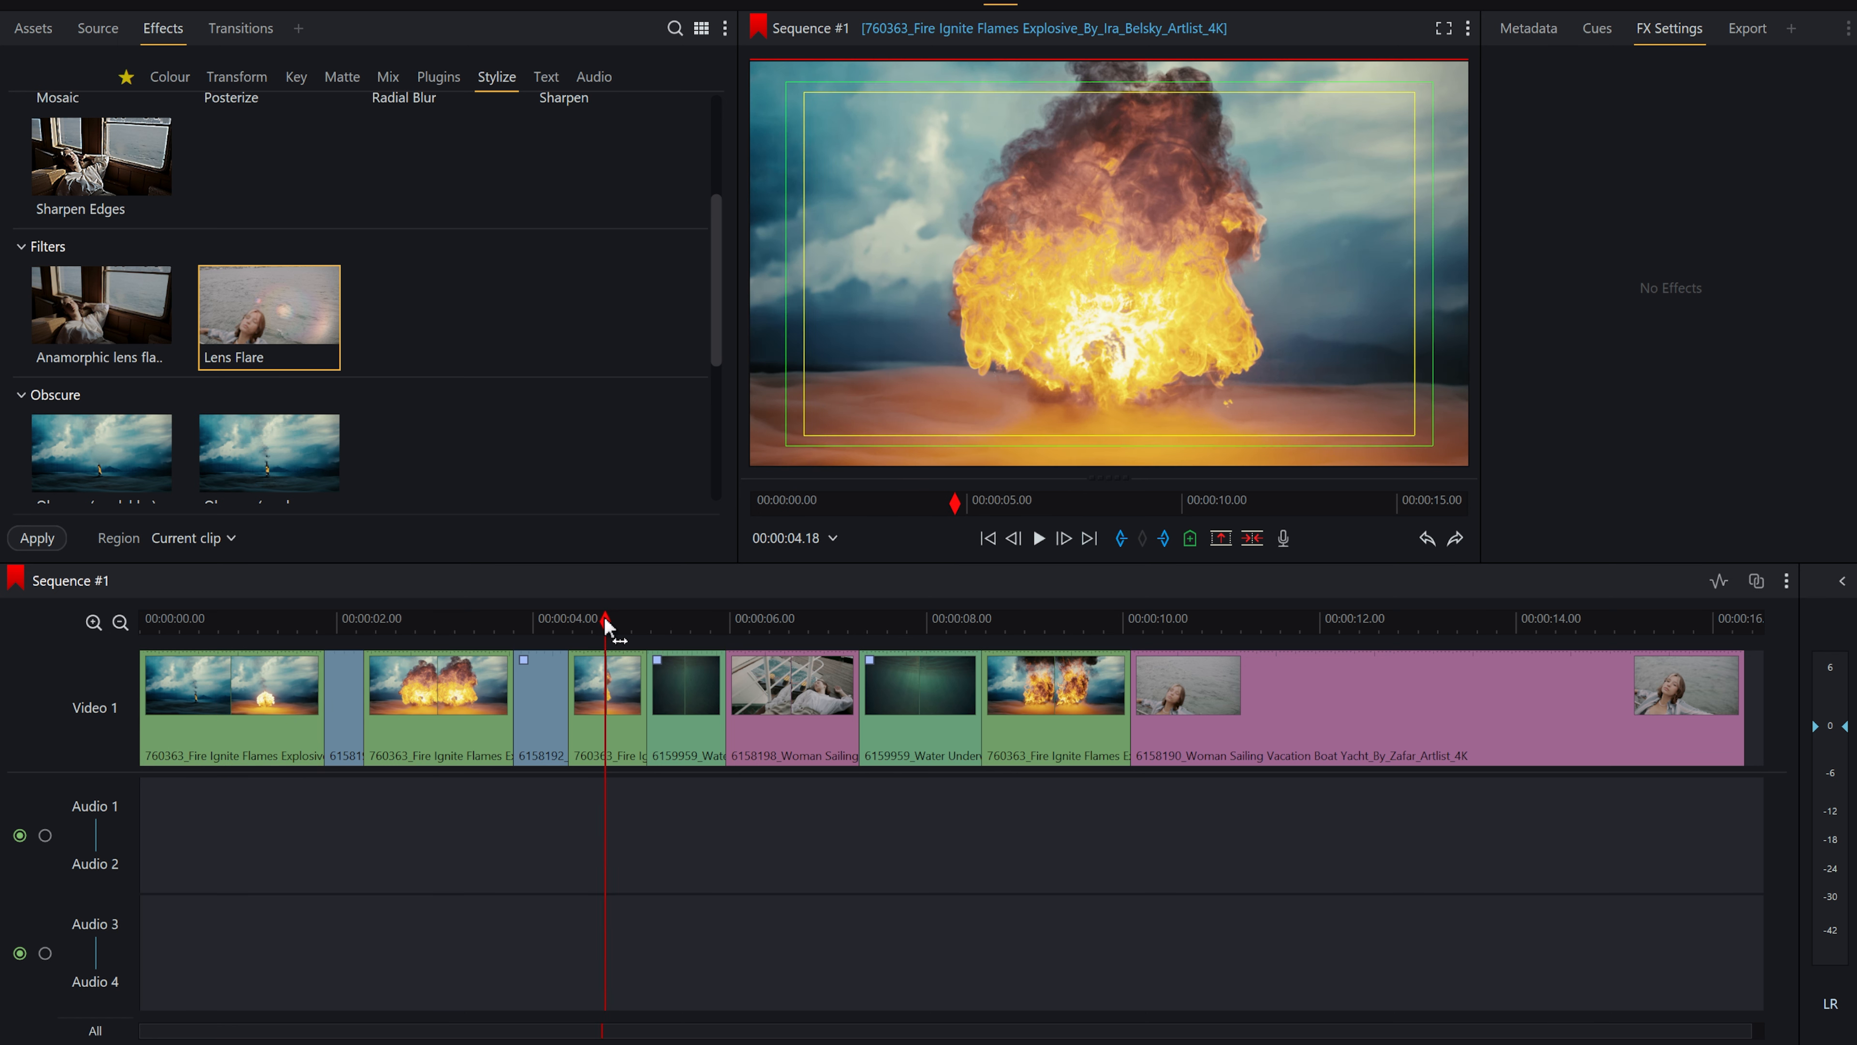
{"action": "left_click", "coordinate": [1055, 618]}
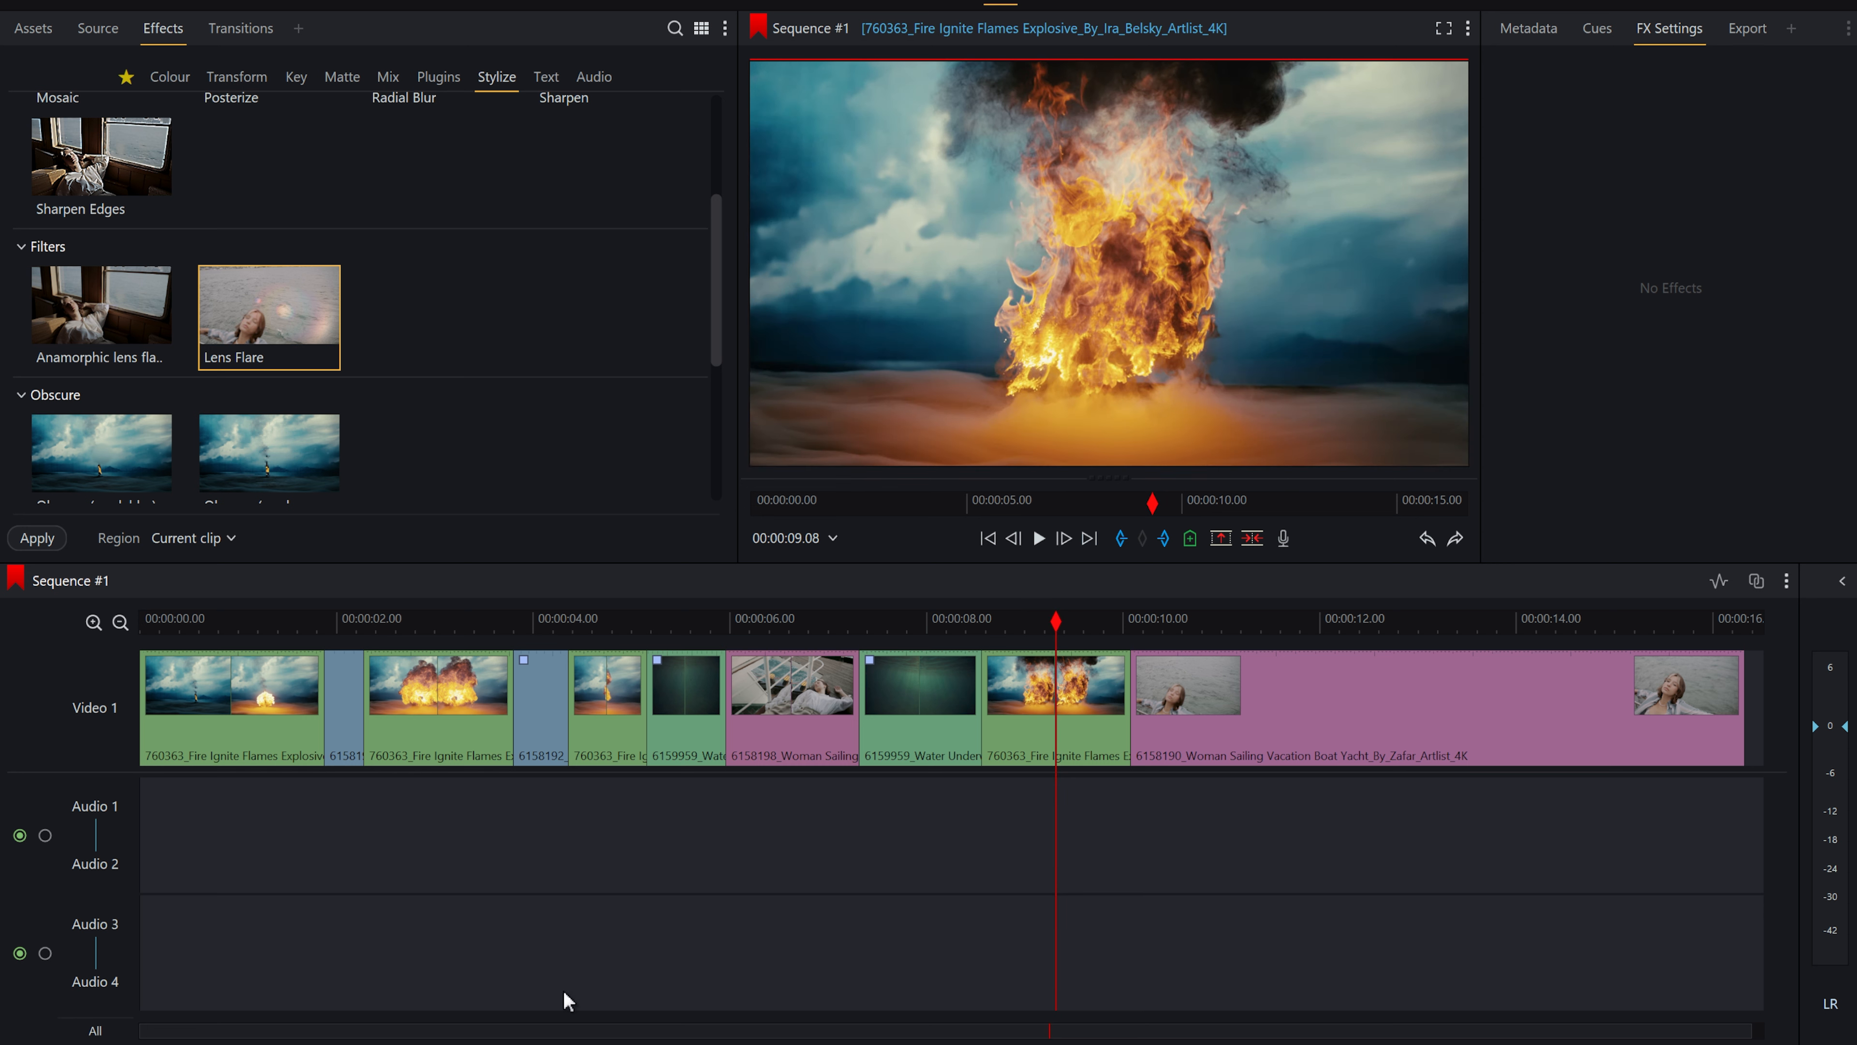
{"action": "mouse_move", "coordinate": [686, 557]}
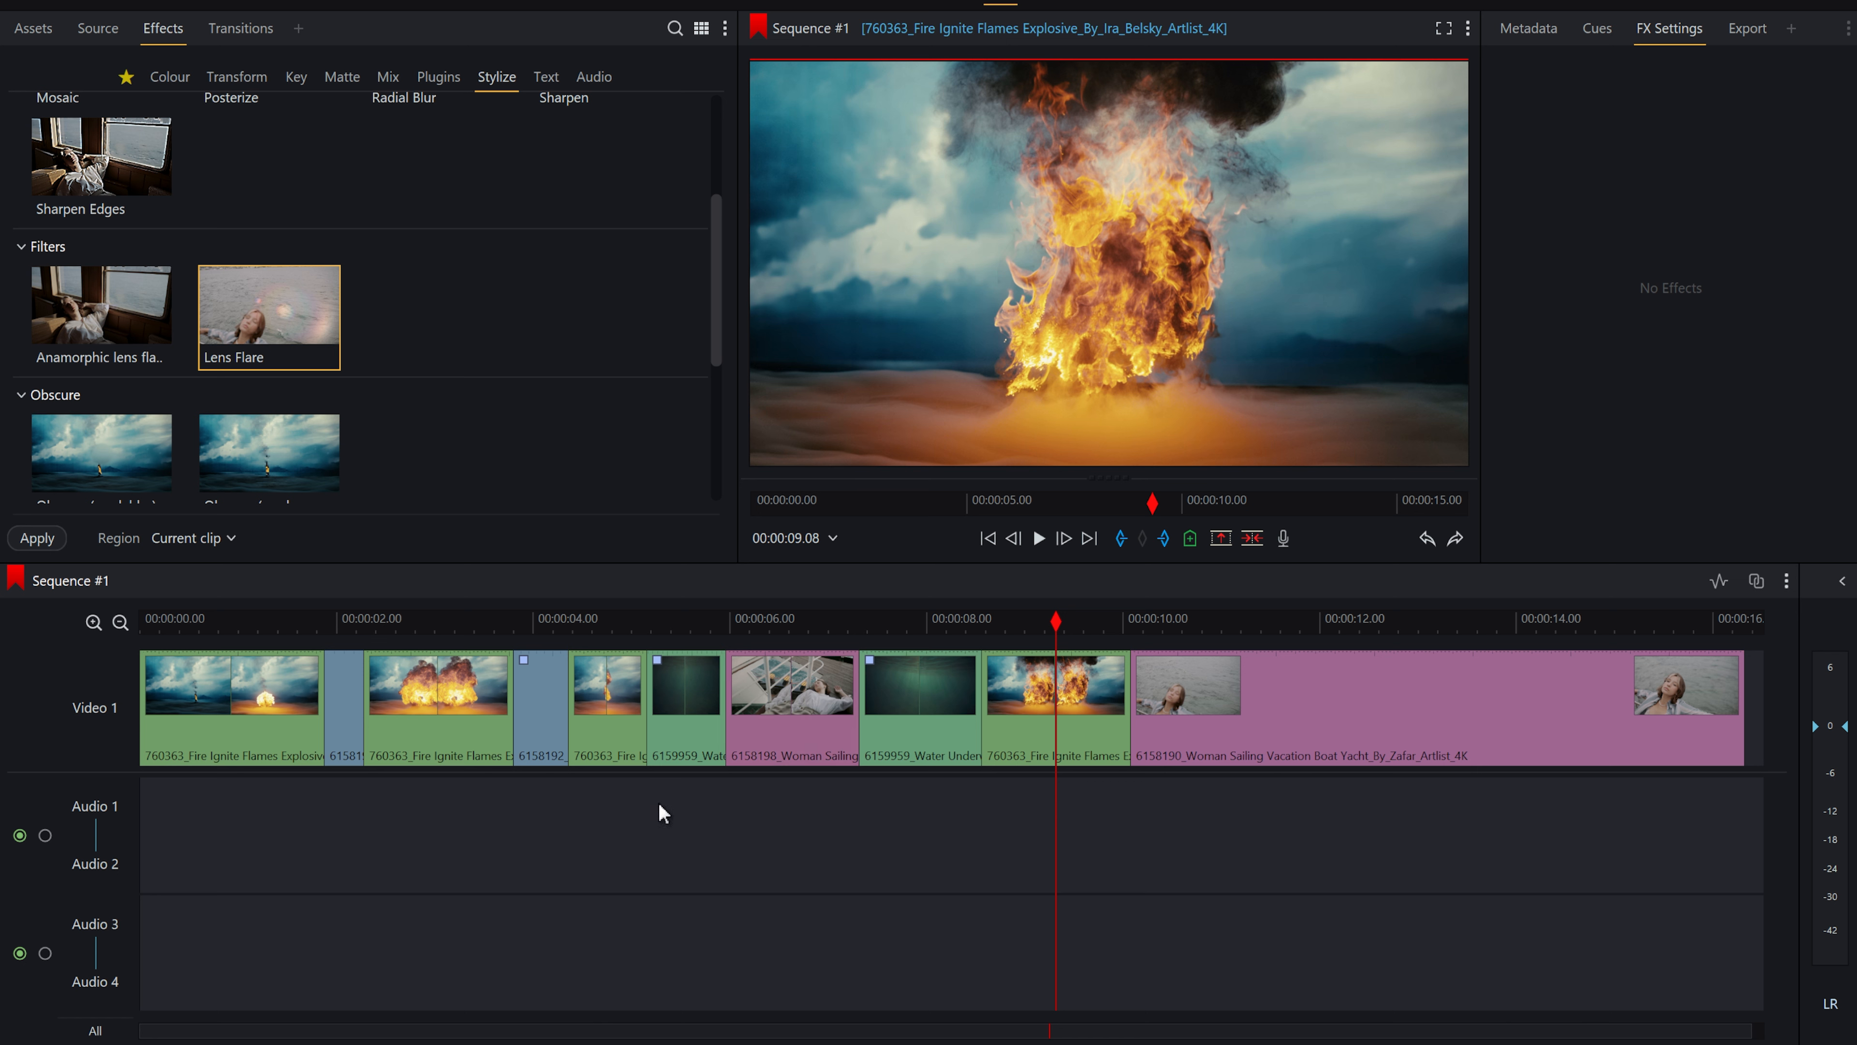
{"action": "left_click", "coordinate": [427, 618]}
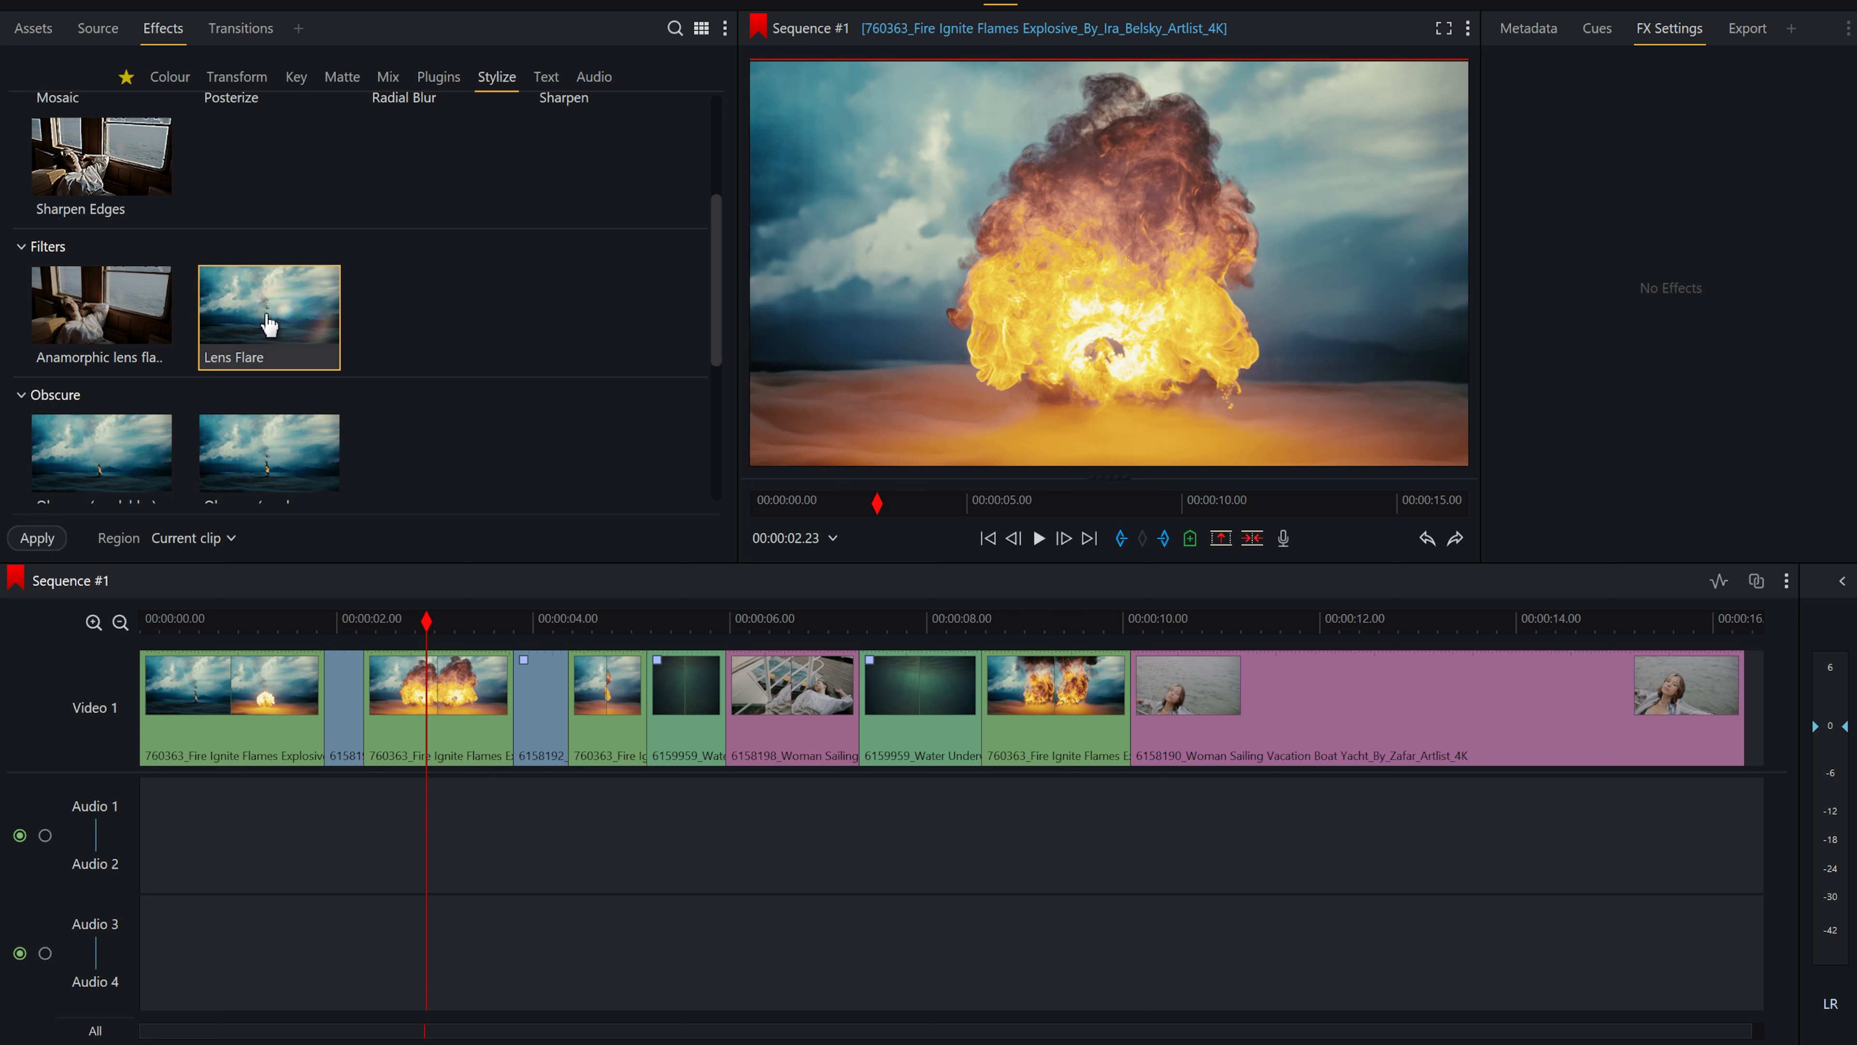
{"action": "mouse_move", "coordinate": [193, 554]}
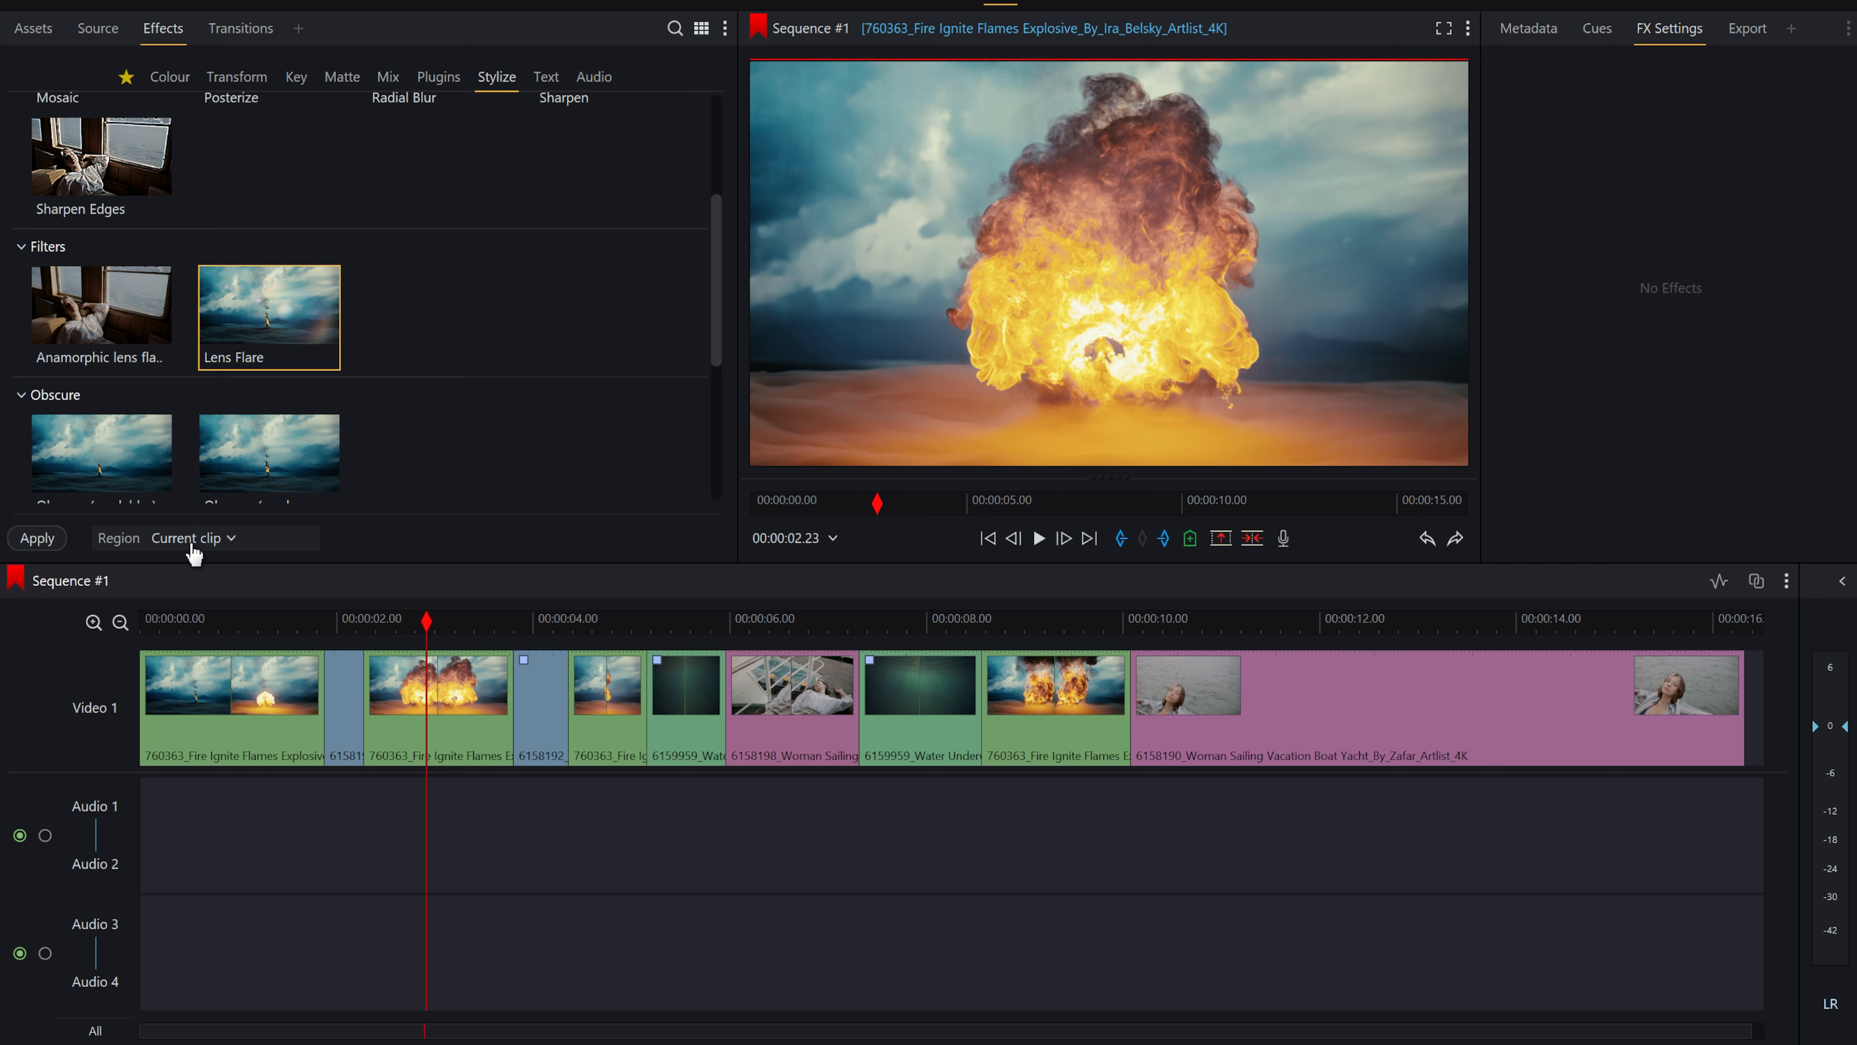
- Set Region to Matching clips with criteria Attribute Name equals, then confirm the criteria
{"action": "left_click", "coordinate": [192, 538]}
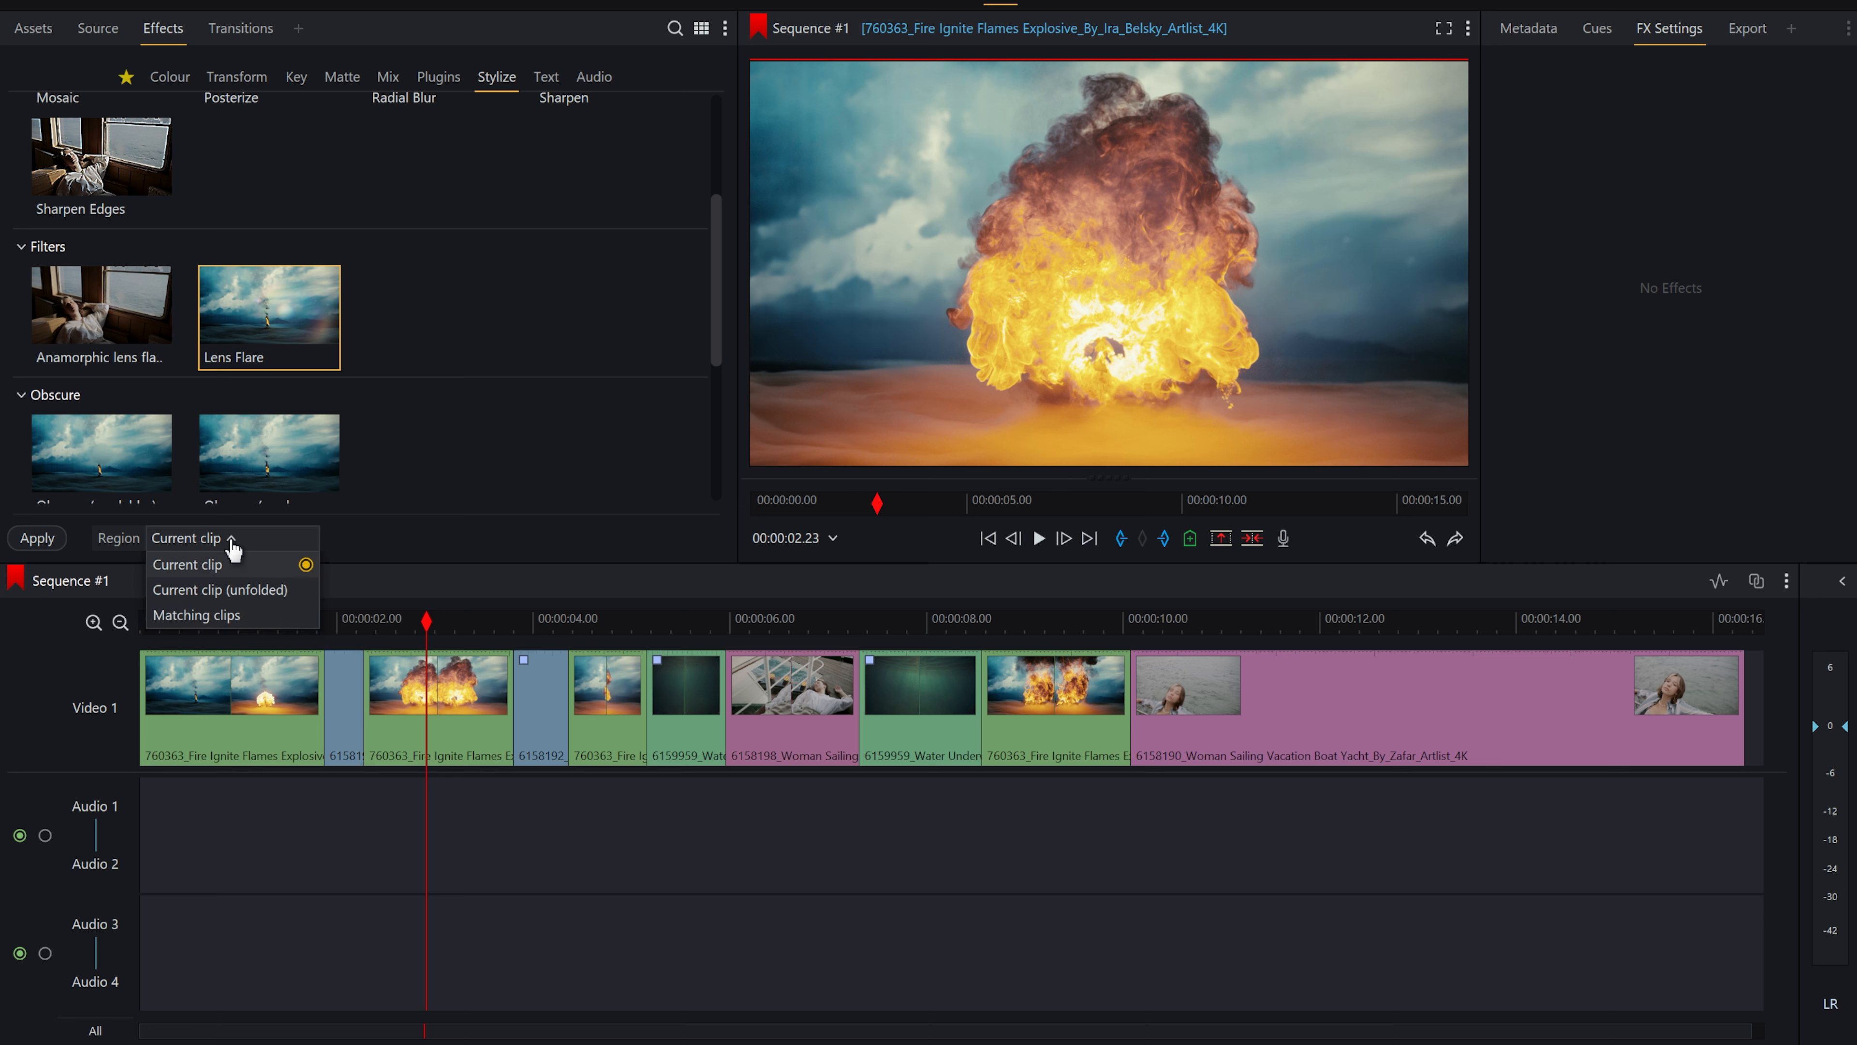
{"action": "left_click", "coordinate": [196, 615]}
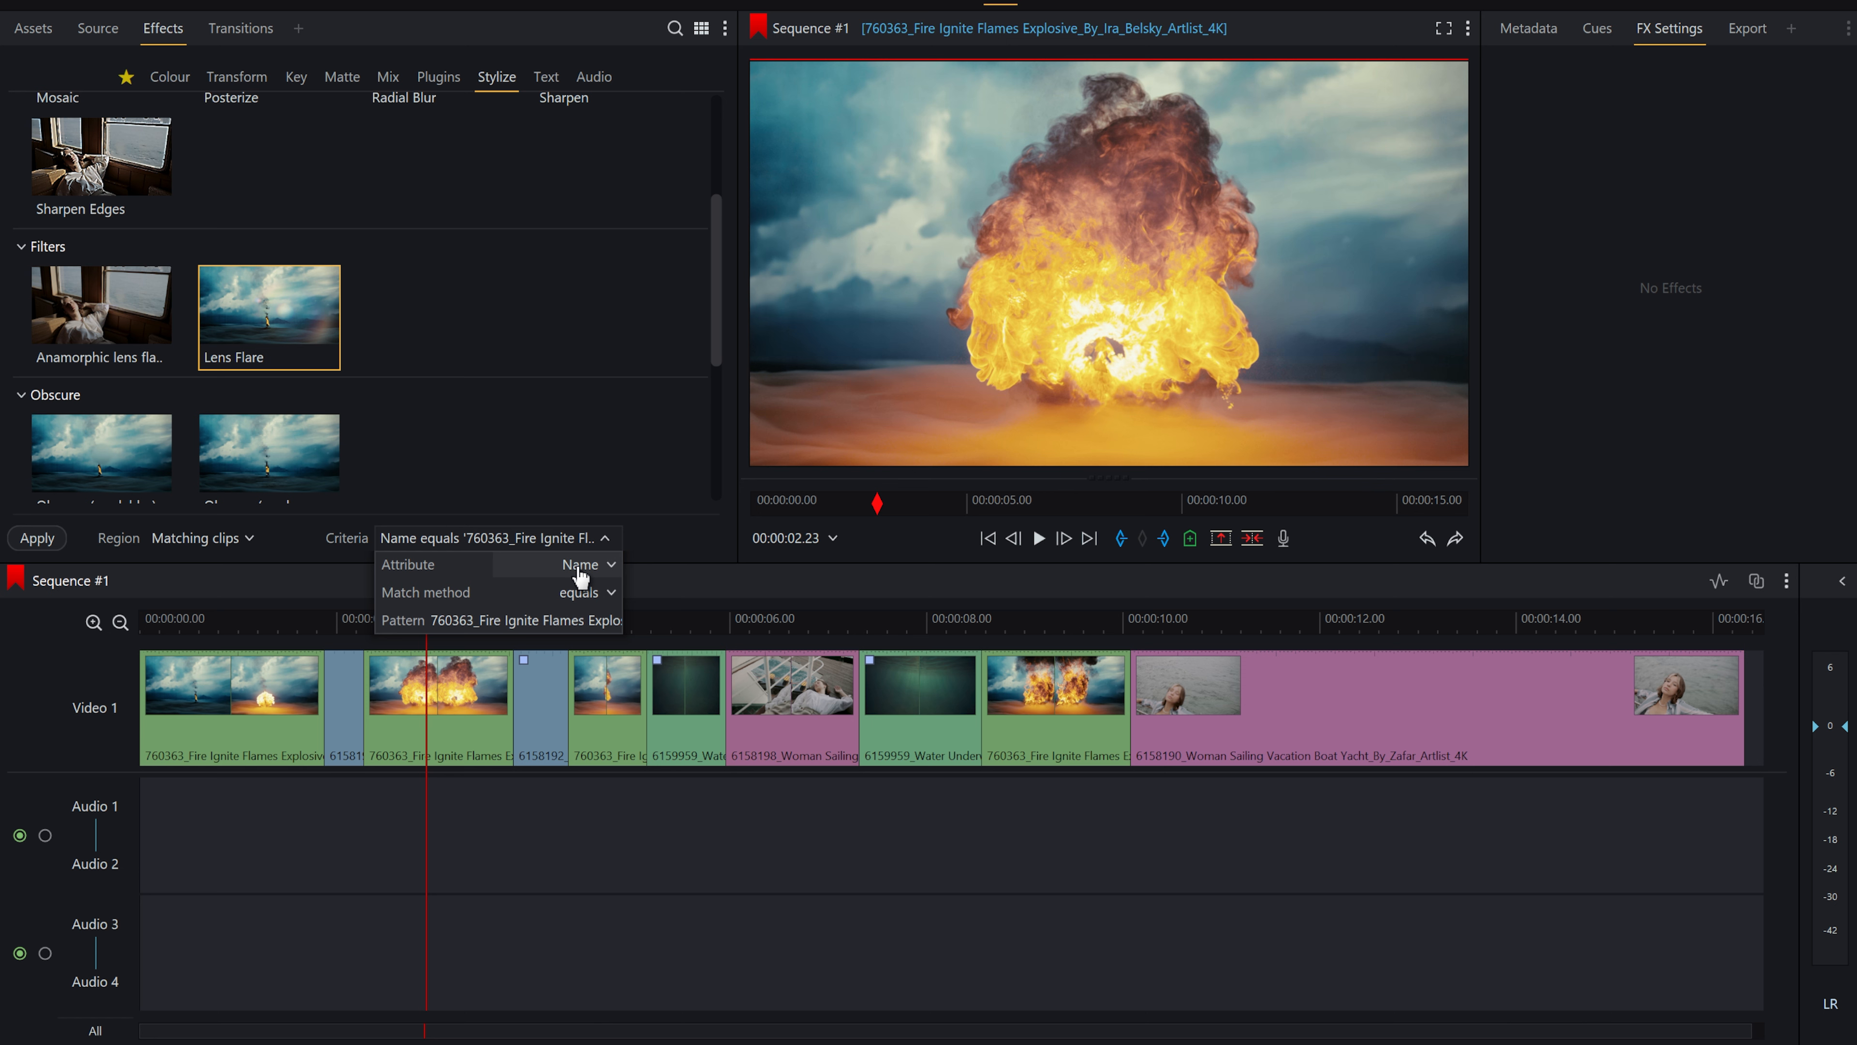
{"action": "left_click", "coordinate": [582, 564]}
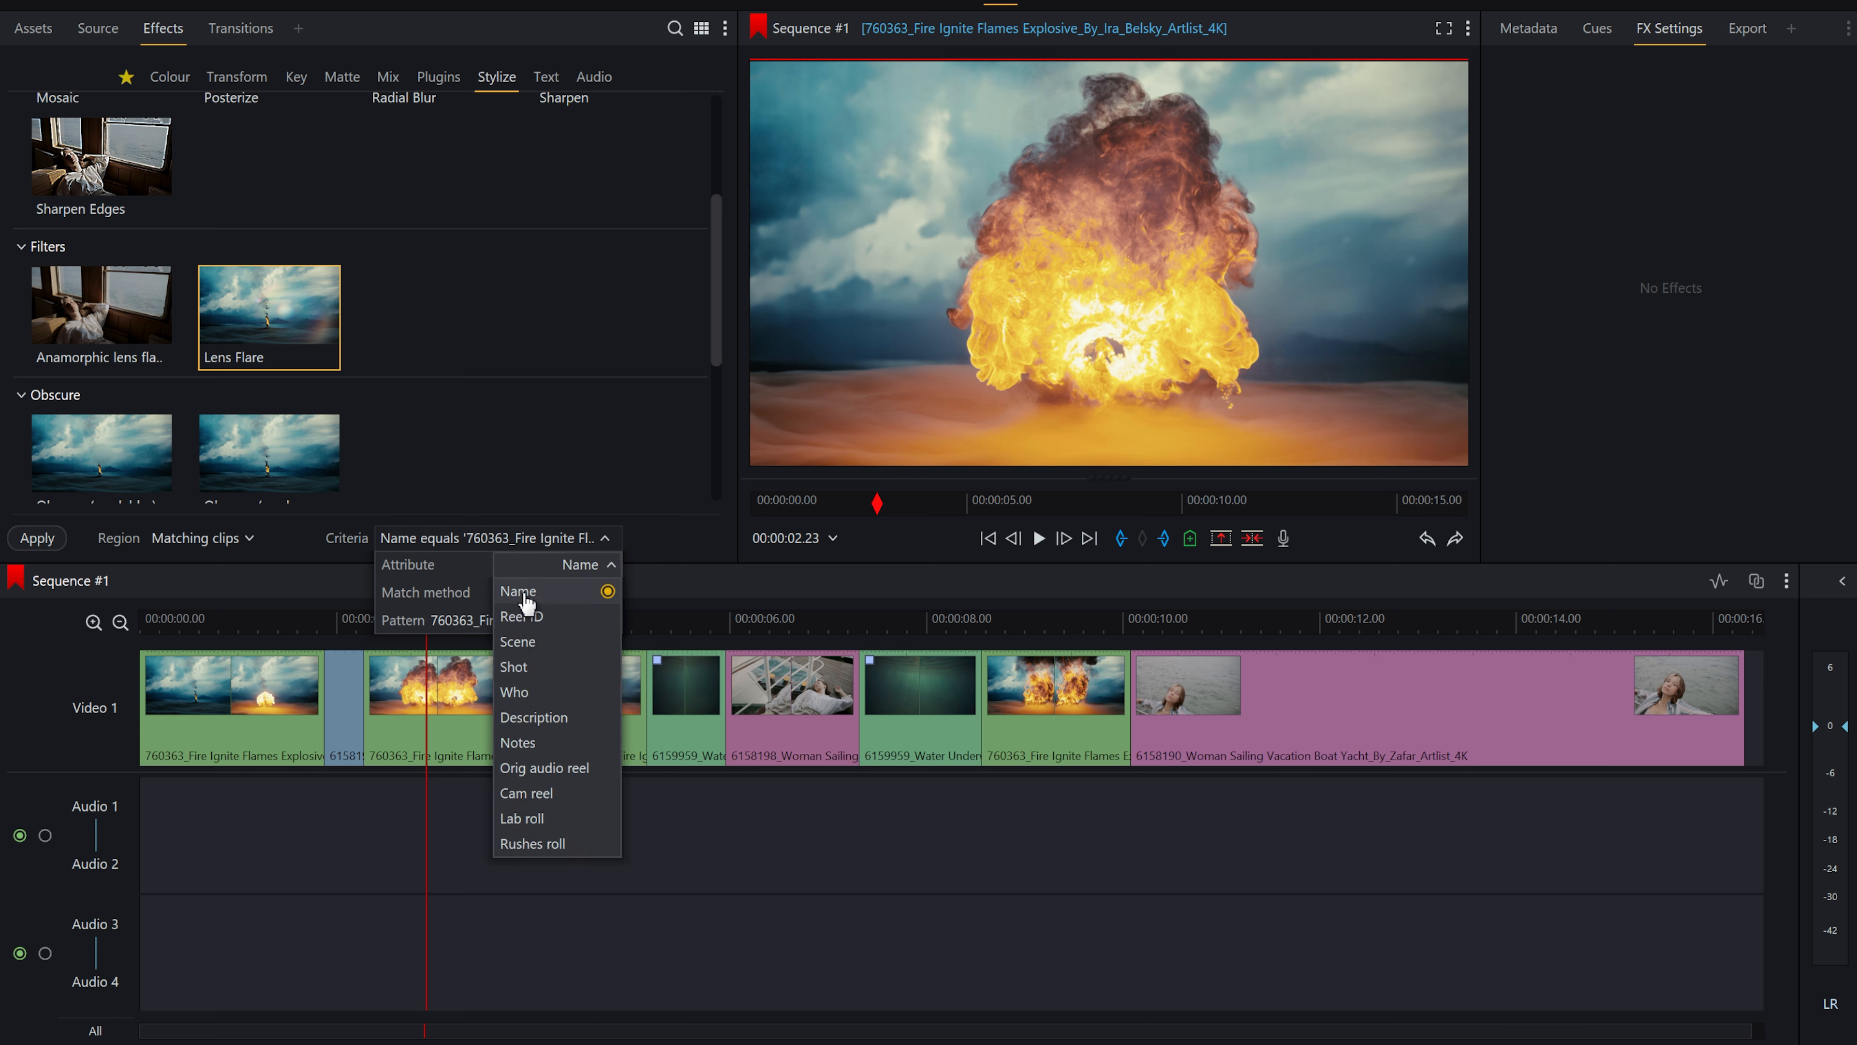
{"action": "left_click", "coordinate": [517, 591]}
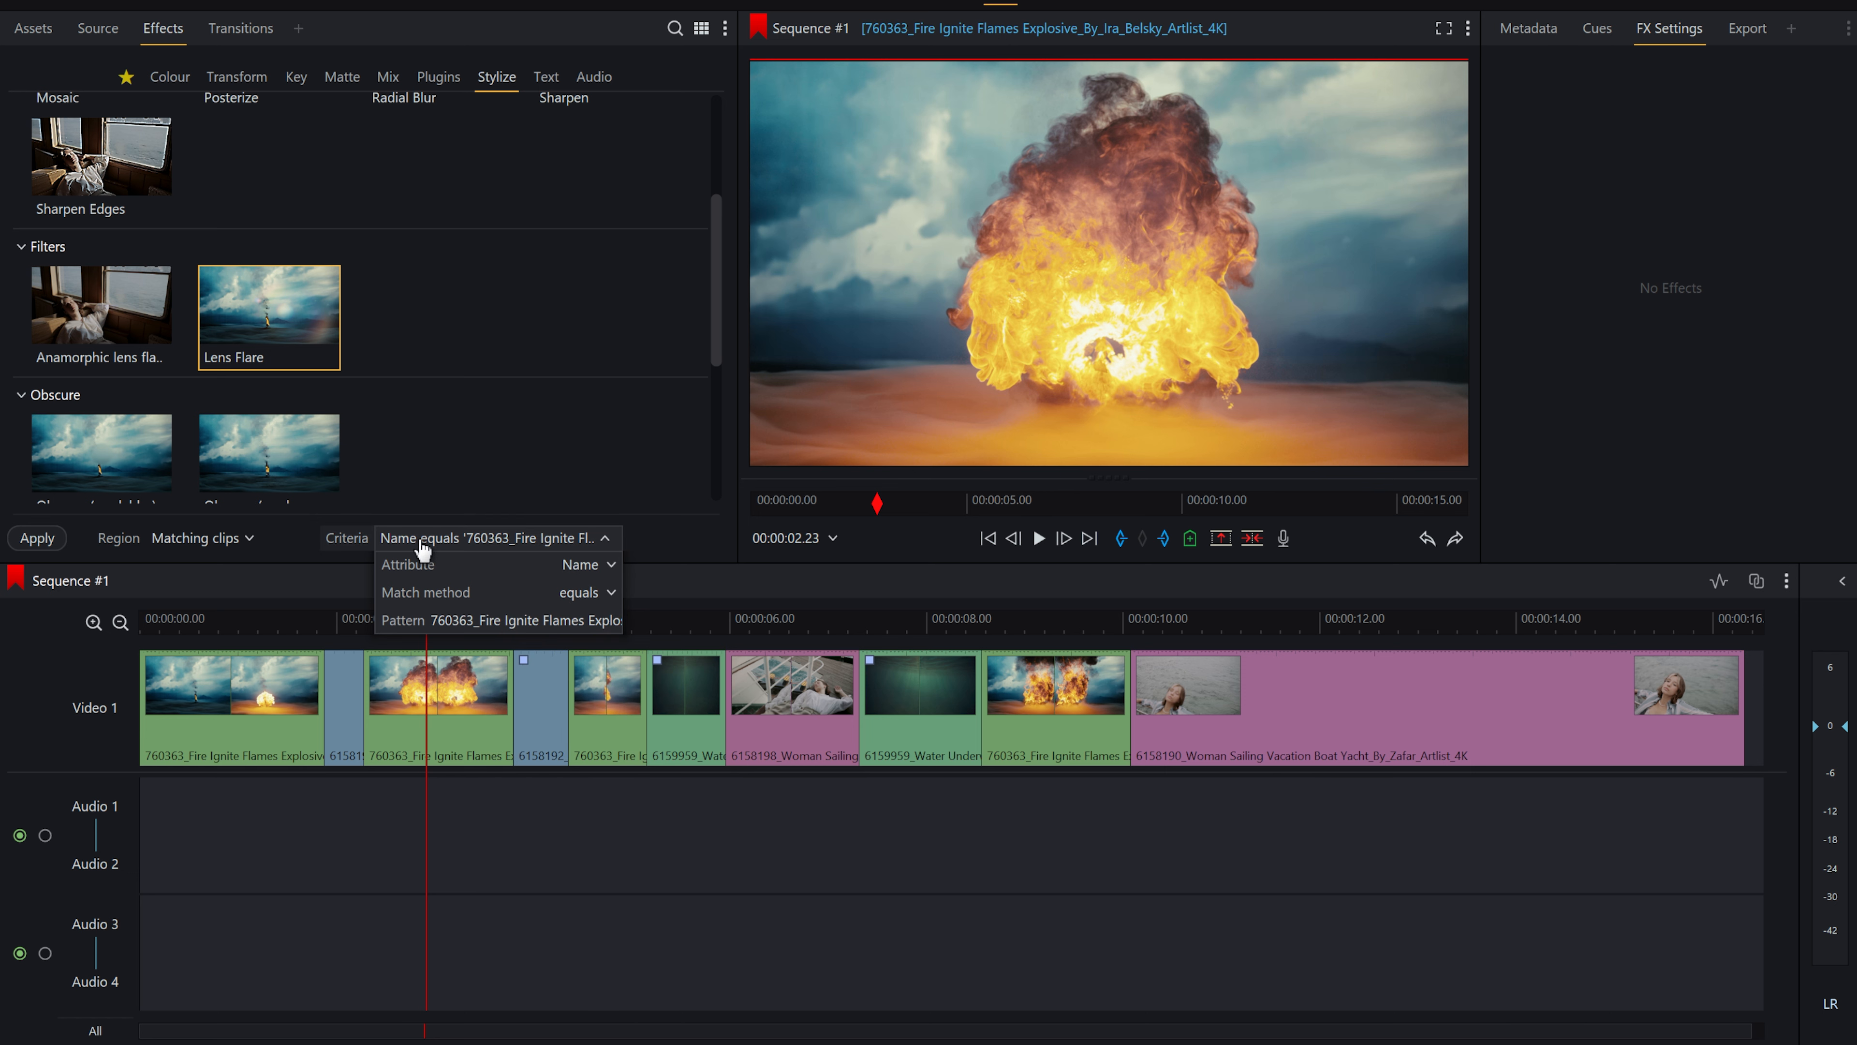
{"action": "left_click", "coordinate": [201, 536]}
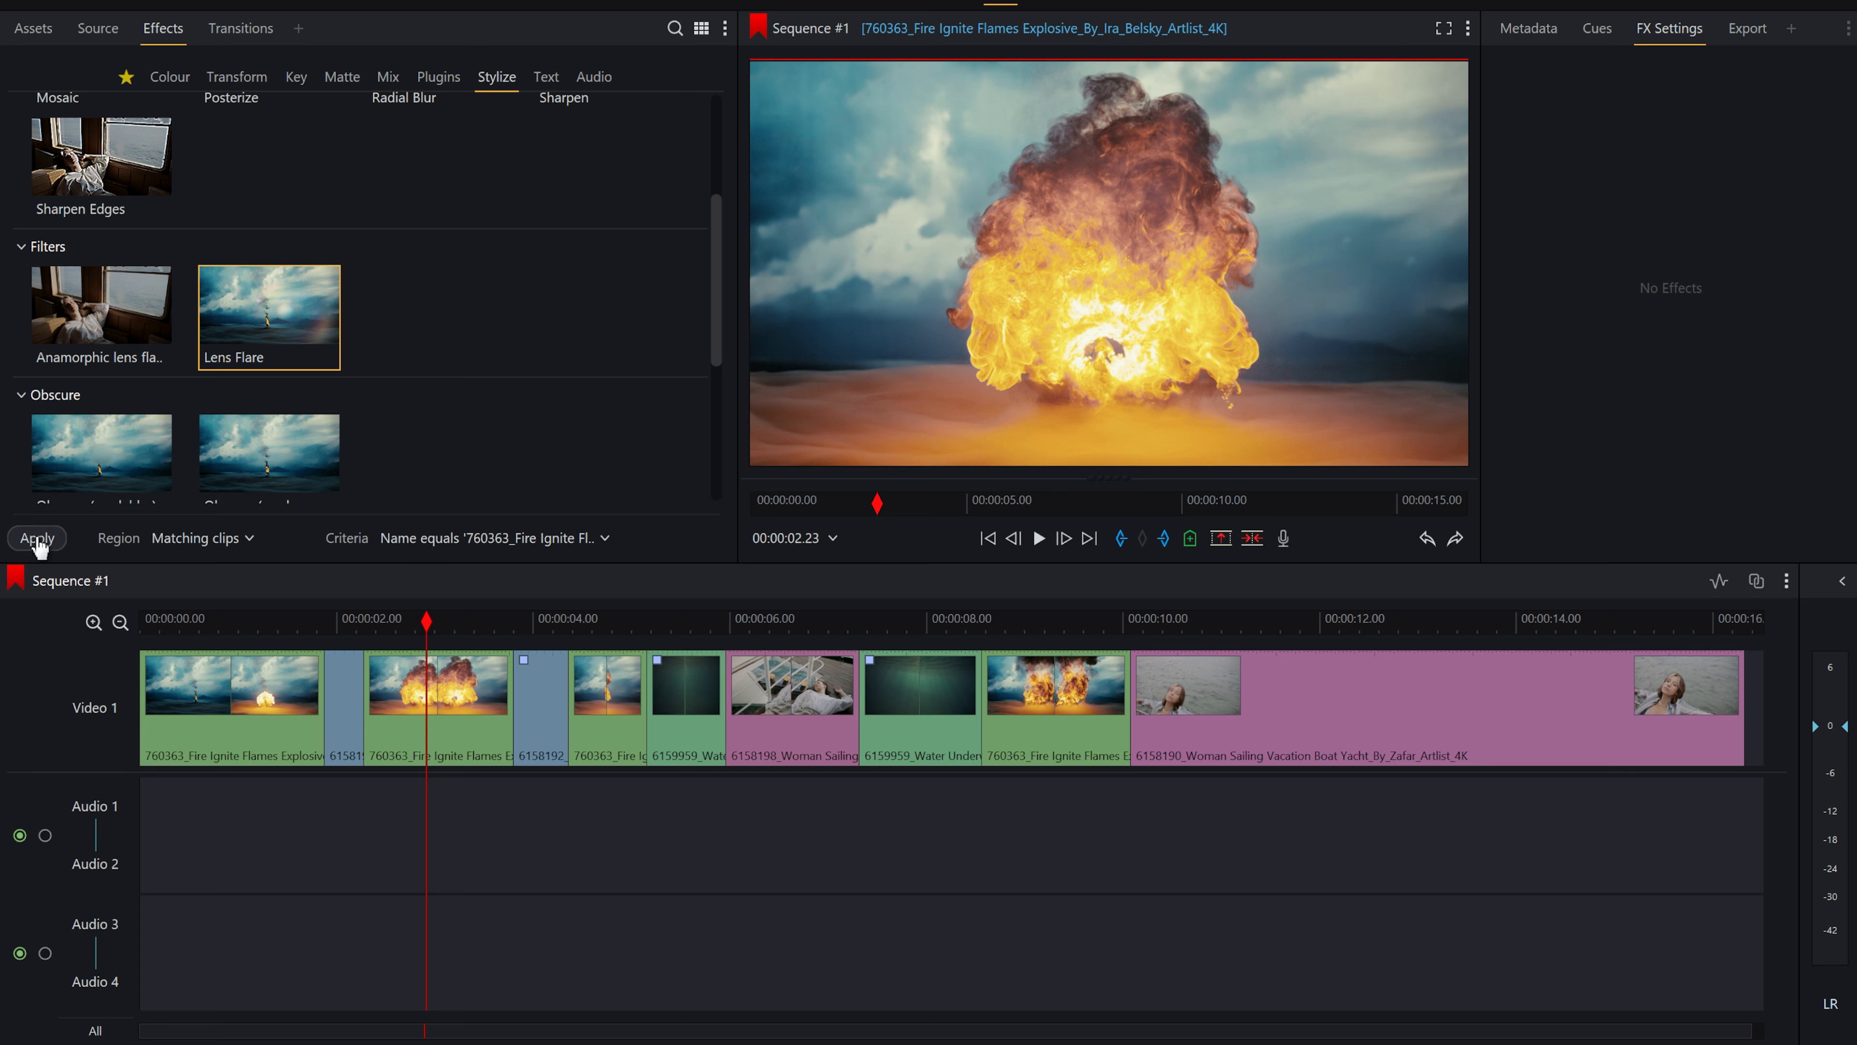
- Apply Lens Flare to all matching fire clips and scrub to a later fire clip to review it
{"action": "left_click", "coordinate": [36, 537]}
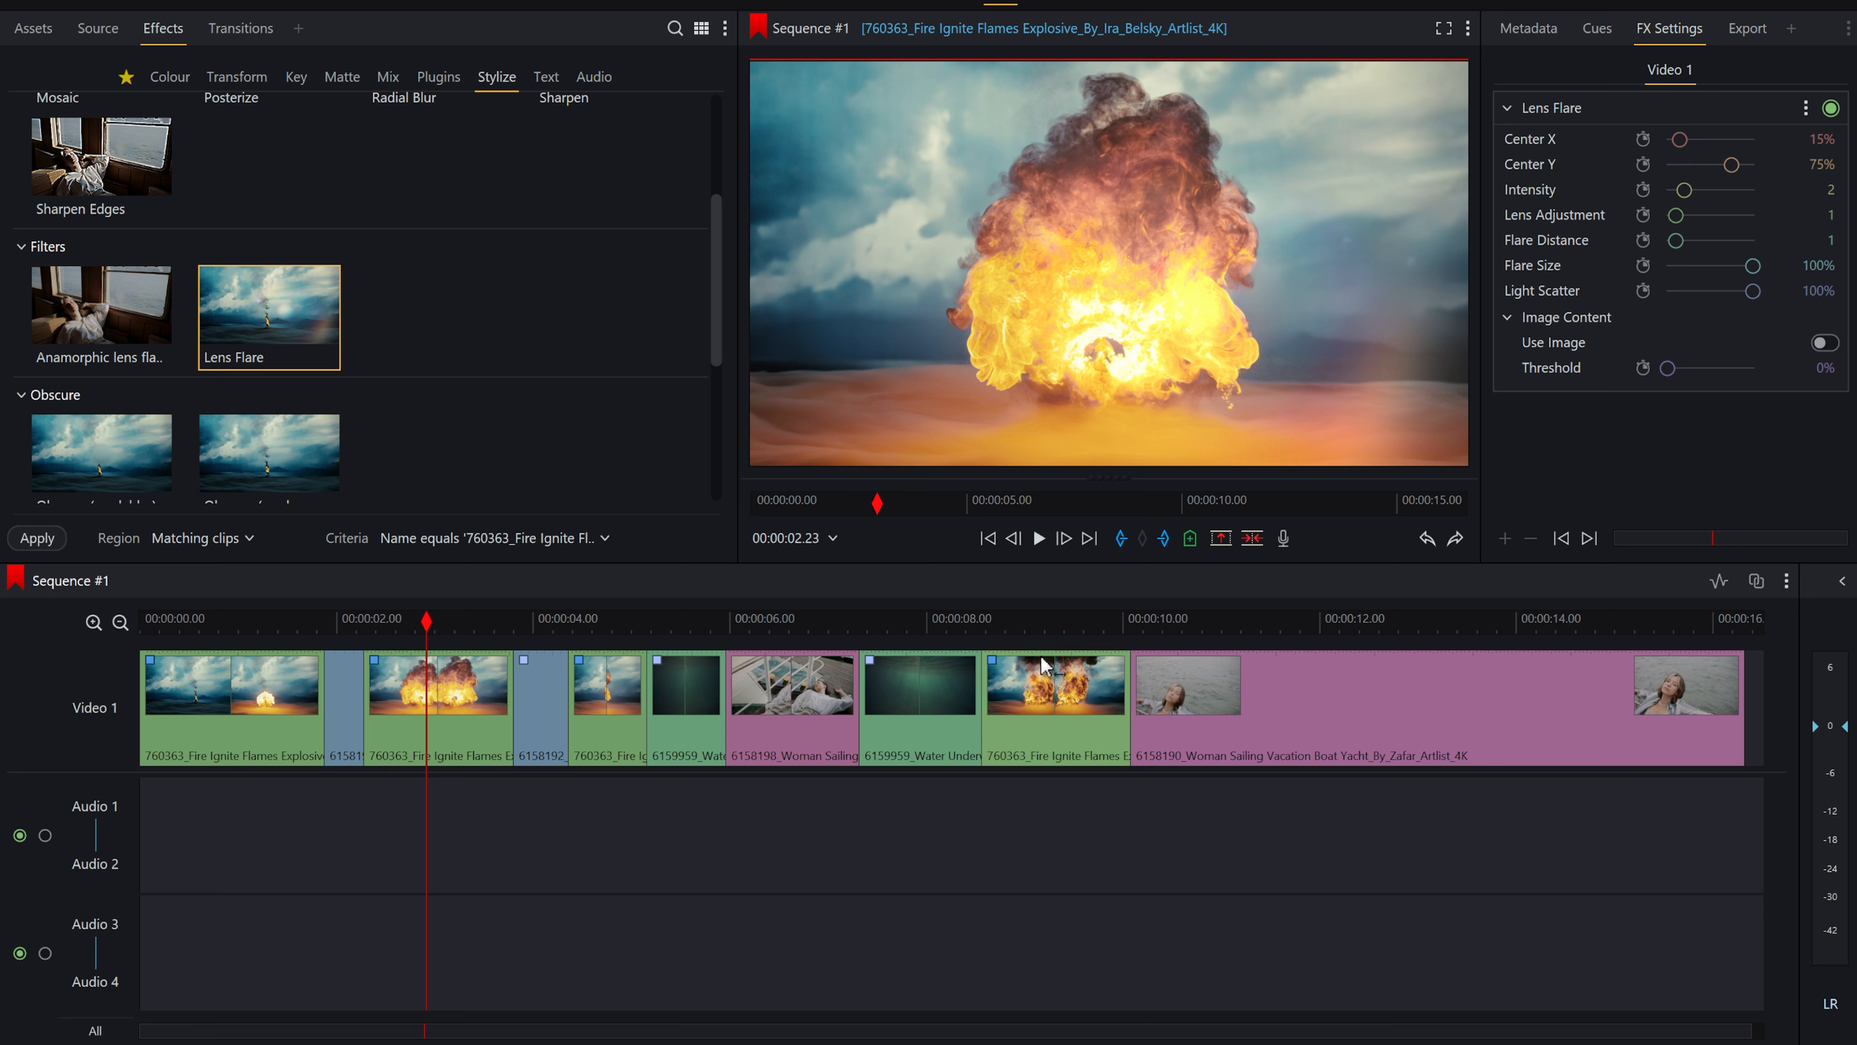
{"action": "left_click_drag", "start_coordinate": [428, 622], "coordinate": [395, 622]}
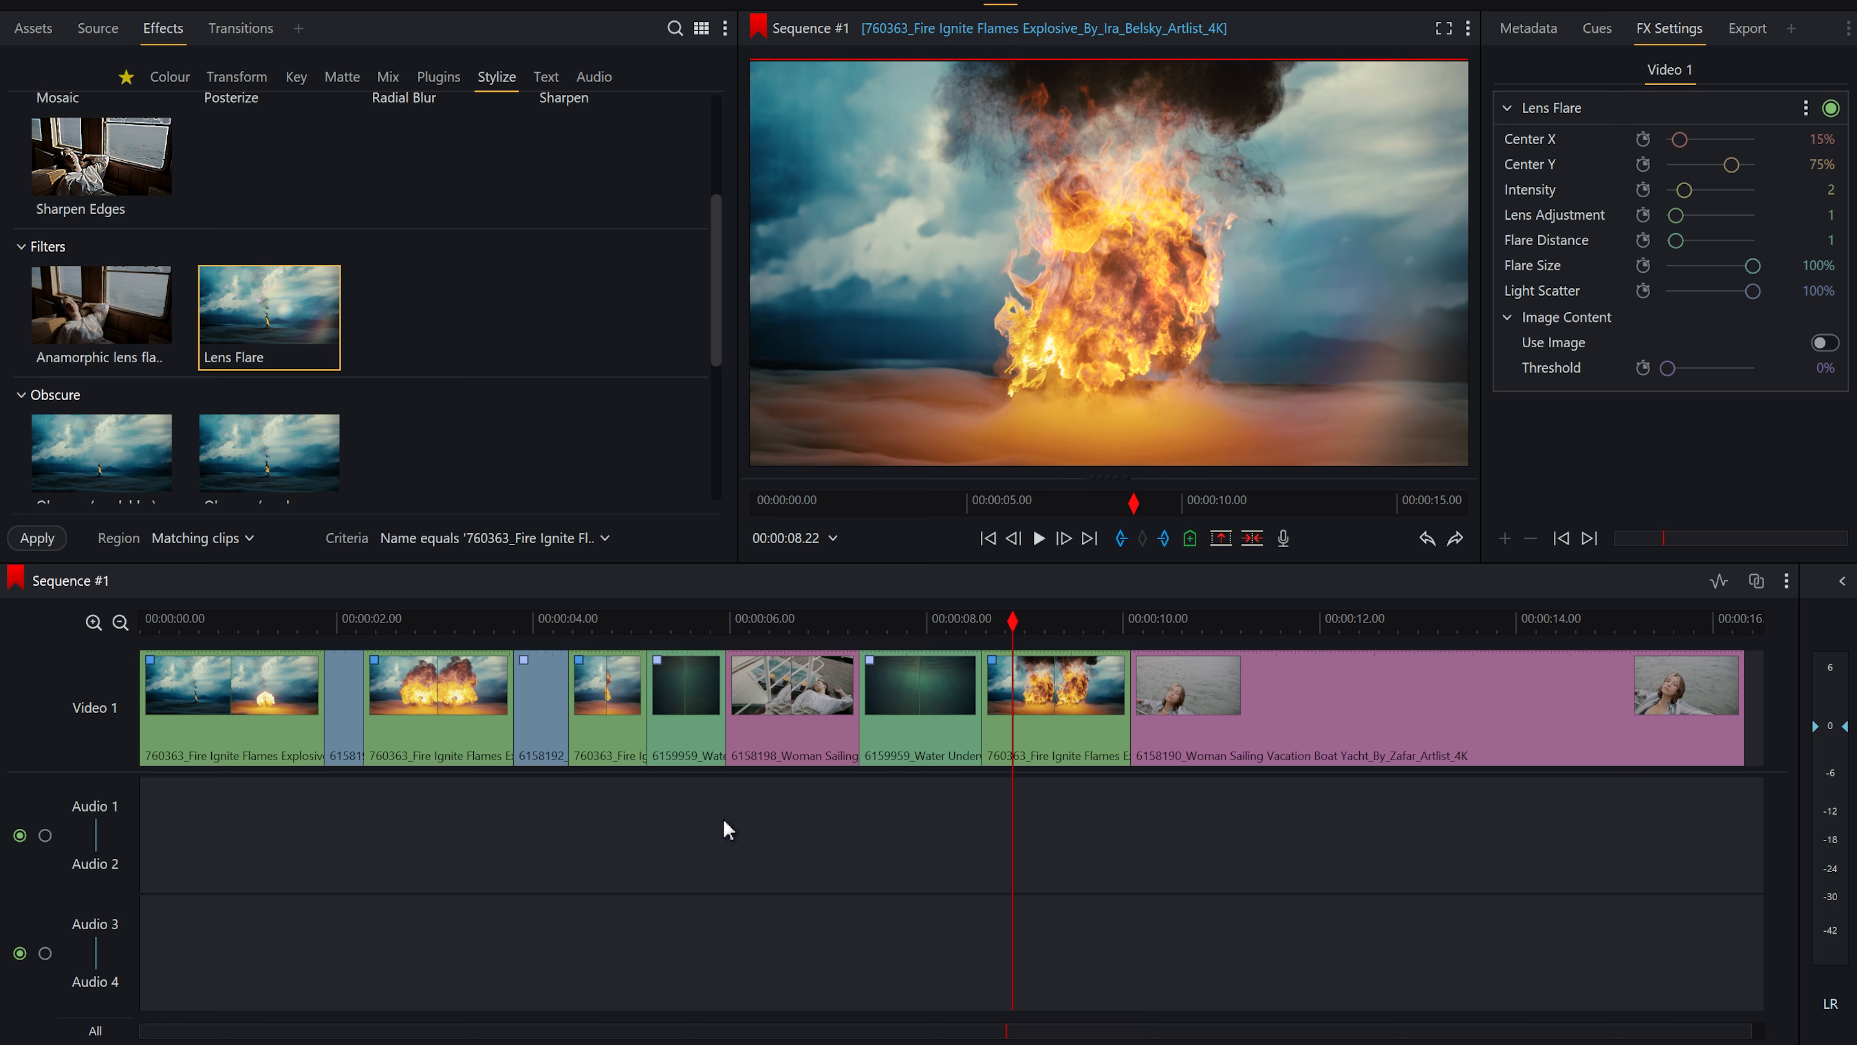
{"action": "mouse_move", "coordinate": [395, 935]}
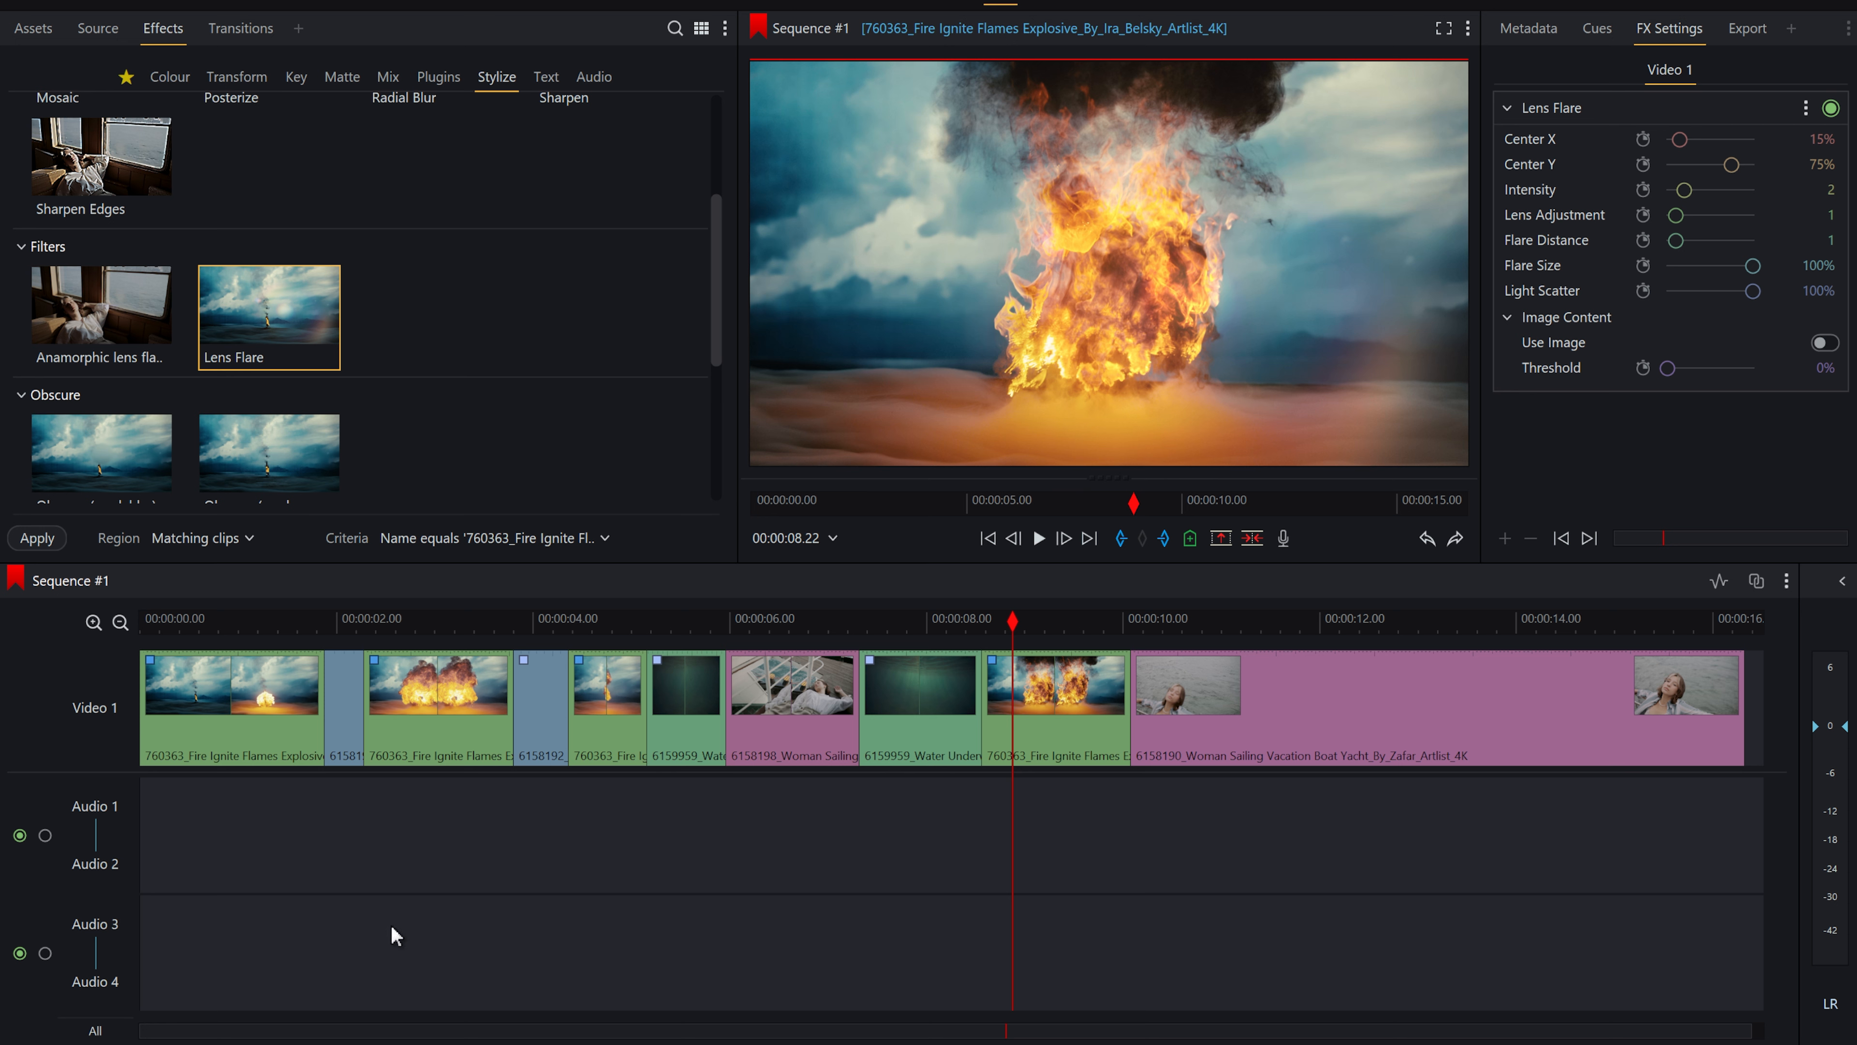
{"action": "mouse_move", "coordinate": [449, 864]}
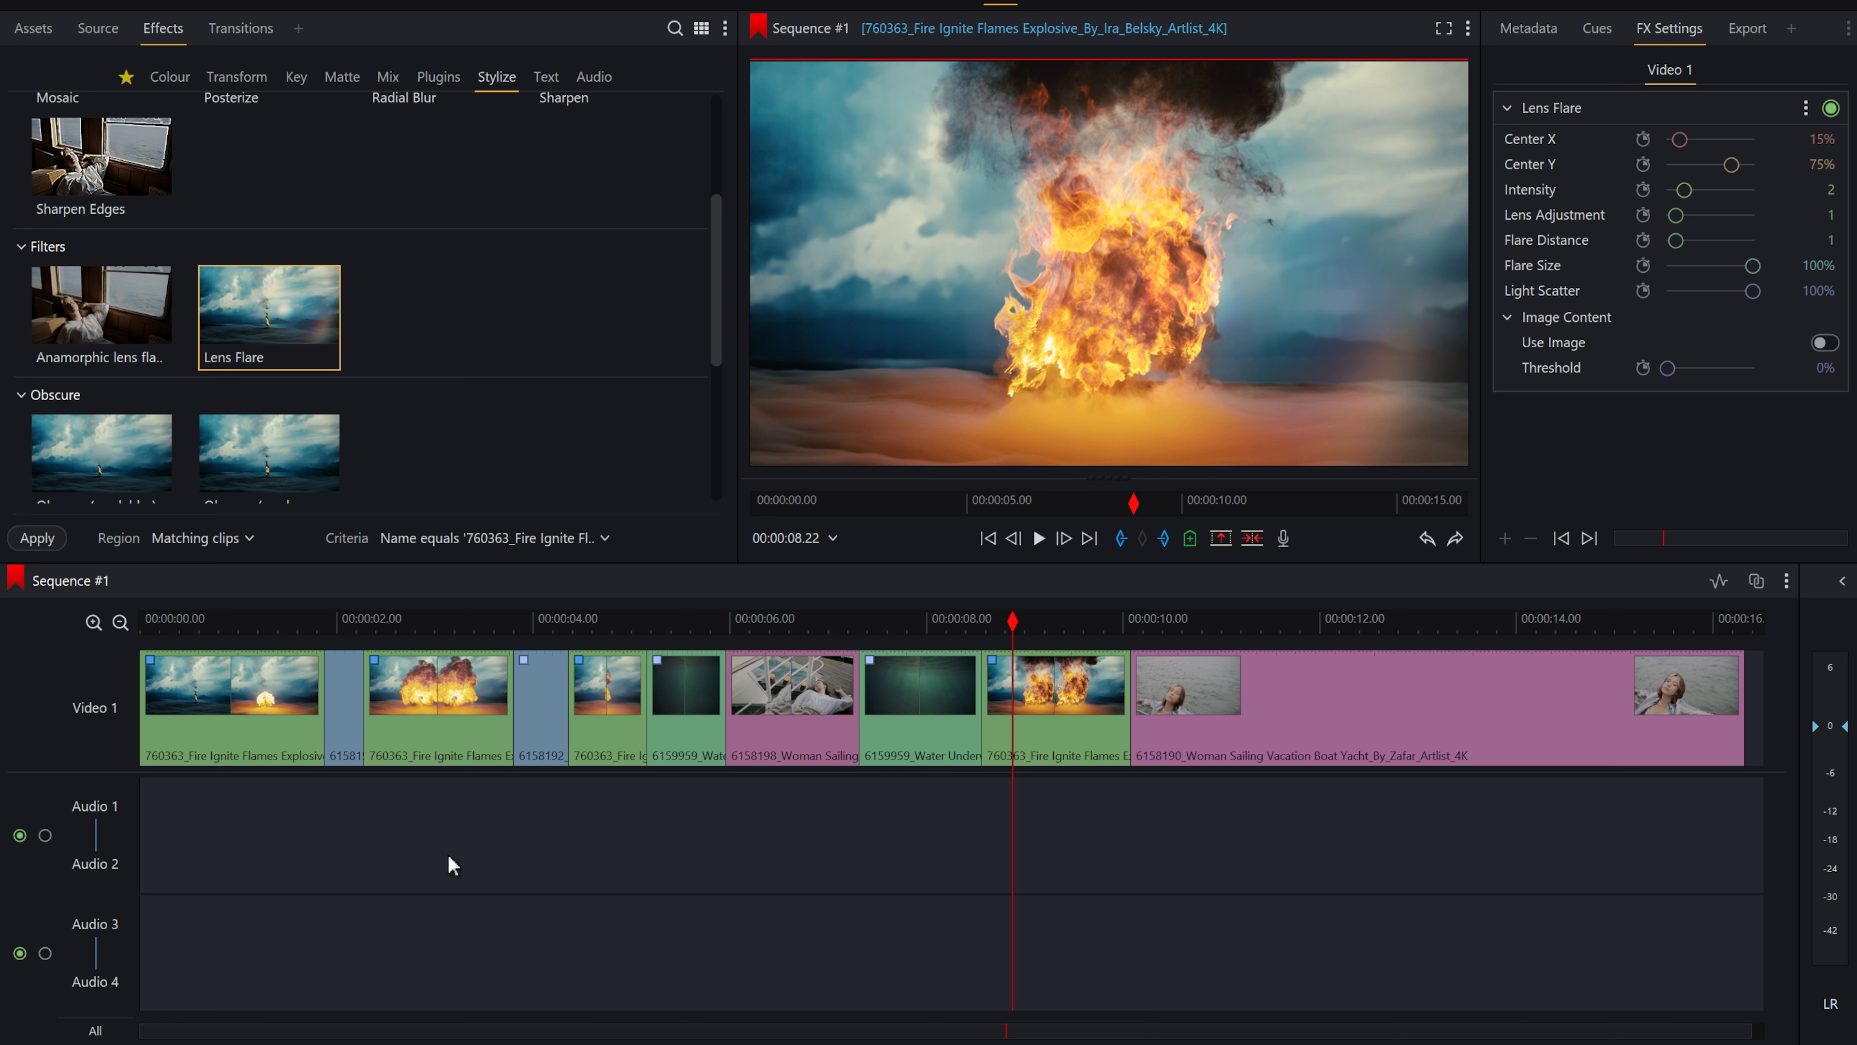